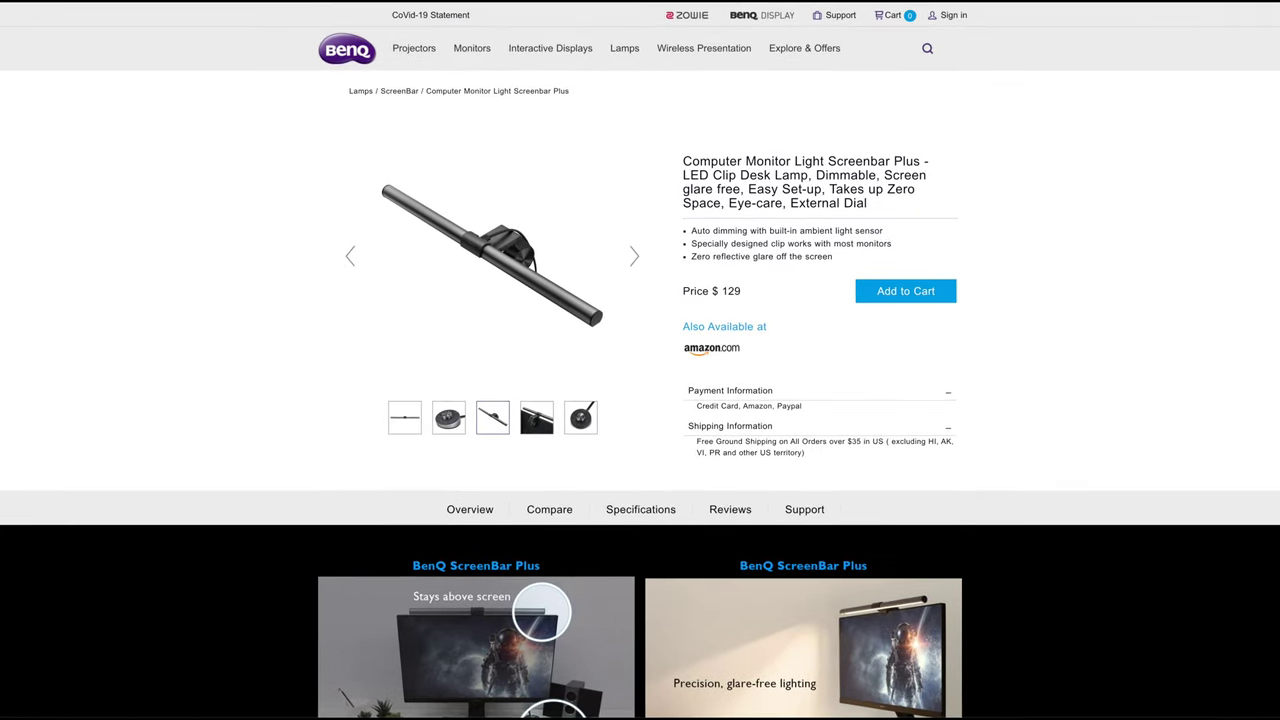
pyautogui.scroll(-3)
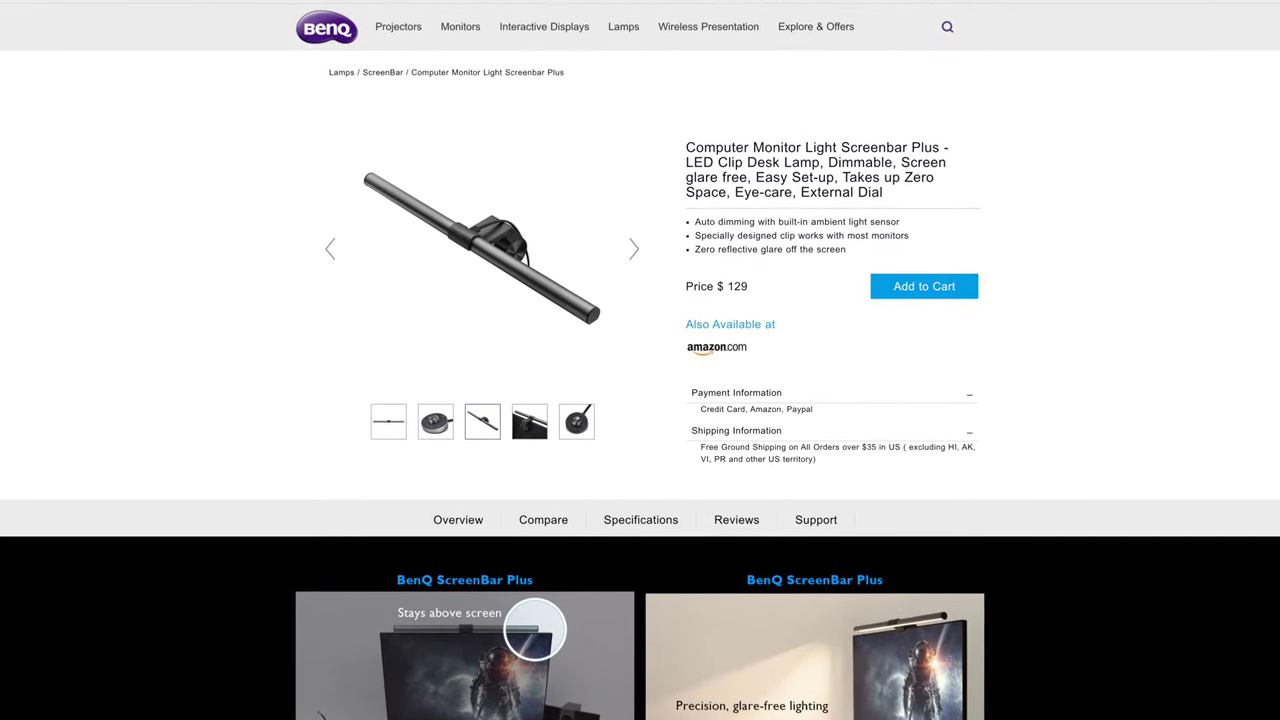